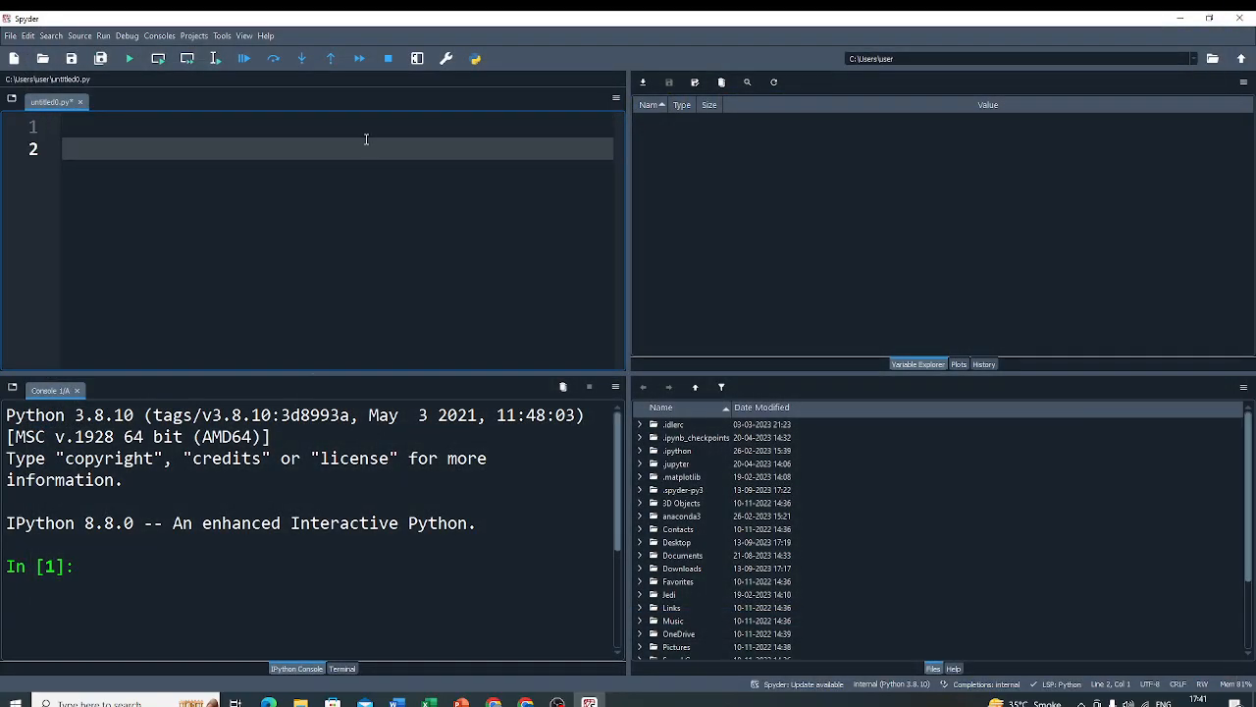
Write number=int(input("Enter any number")) on line 1, fixing a prompt typo
left_click(312, 127)
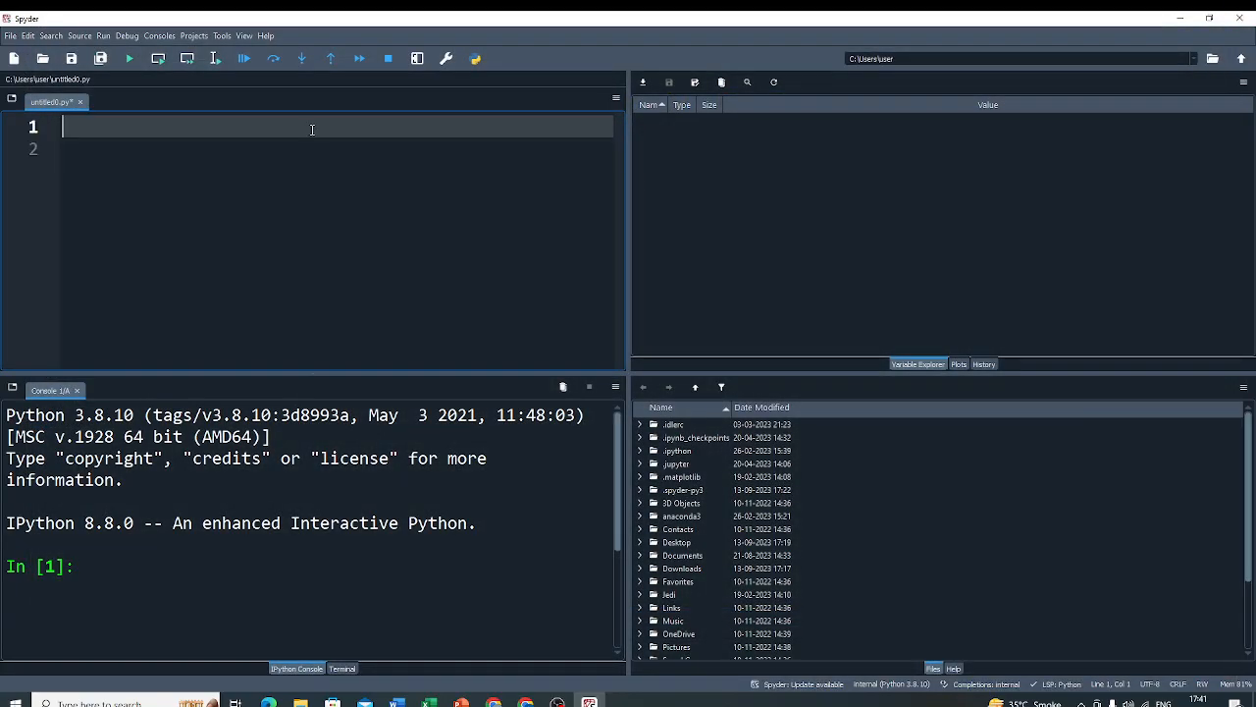
type("number")
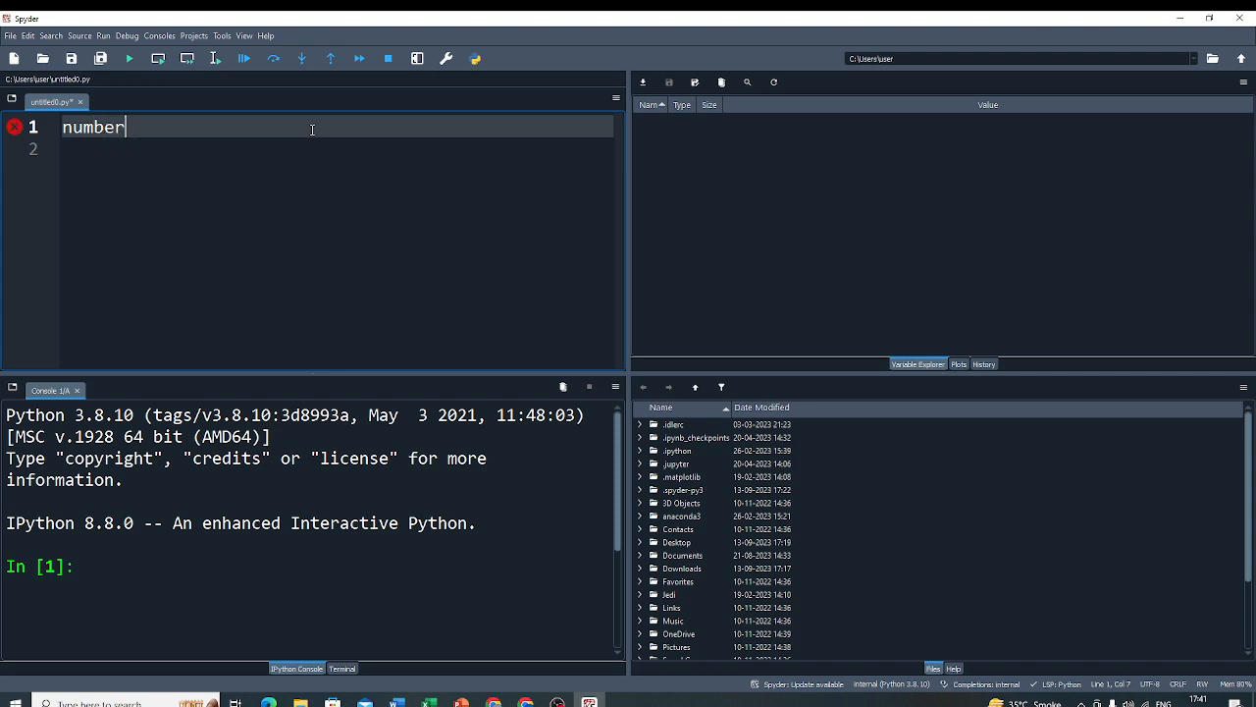
type("=")
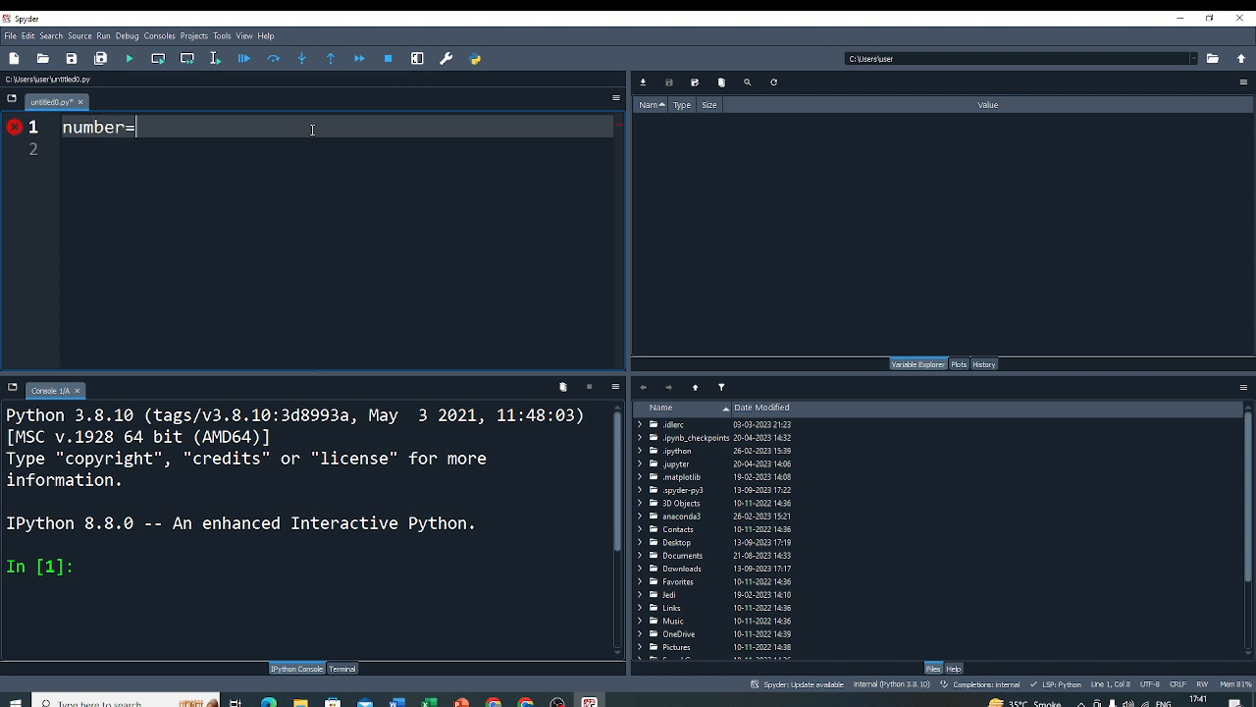
type("int(")
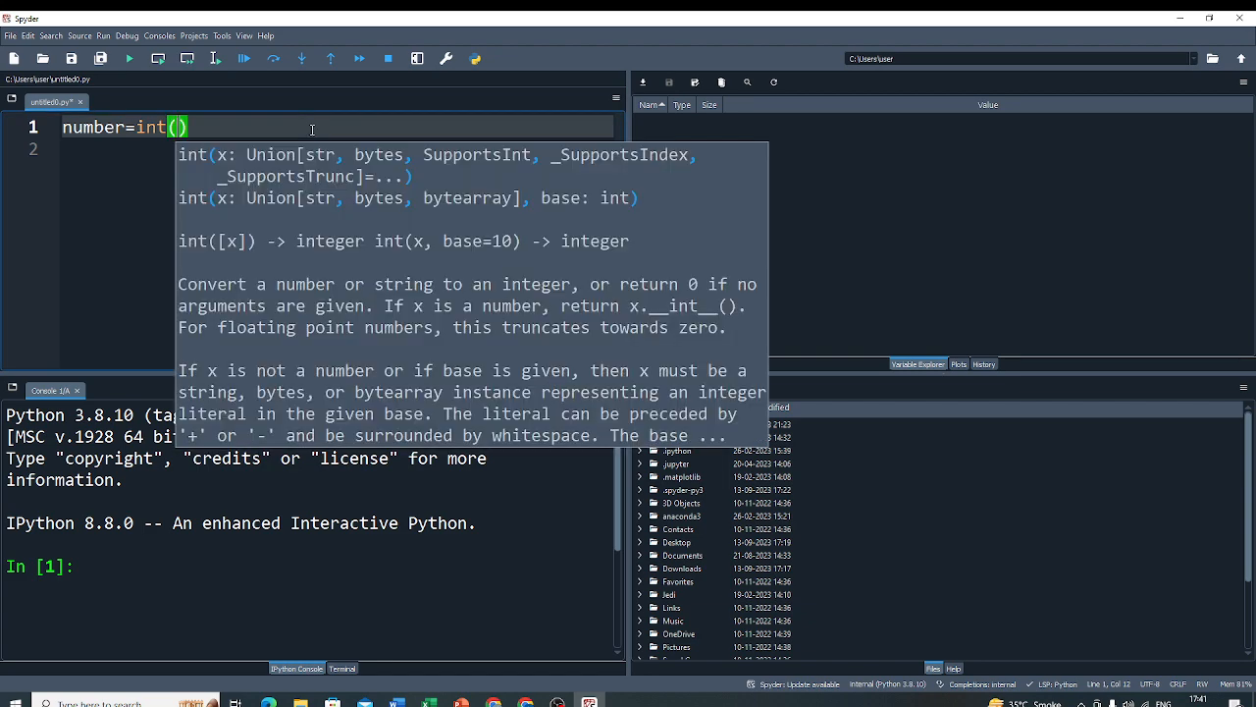
type("input(")
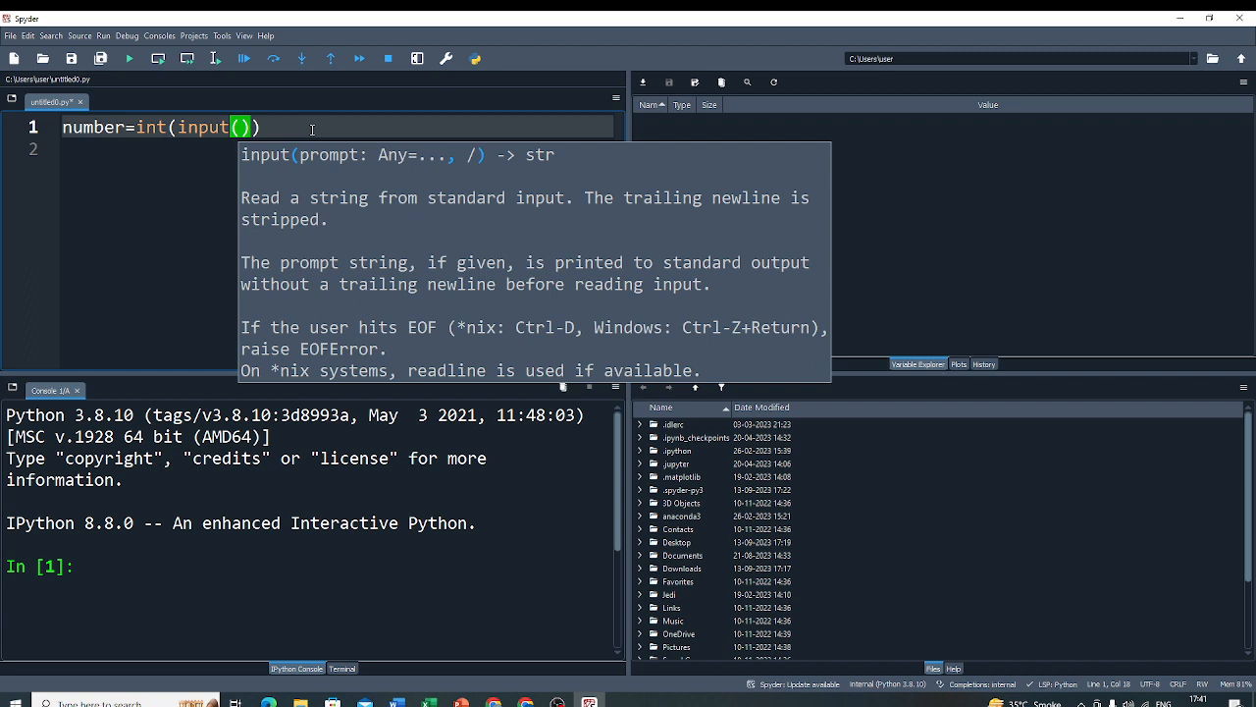
type("\"En\"")
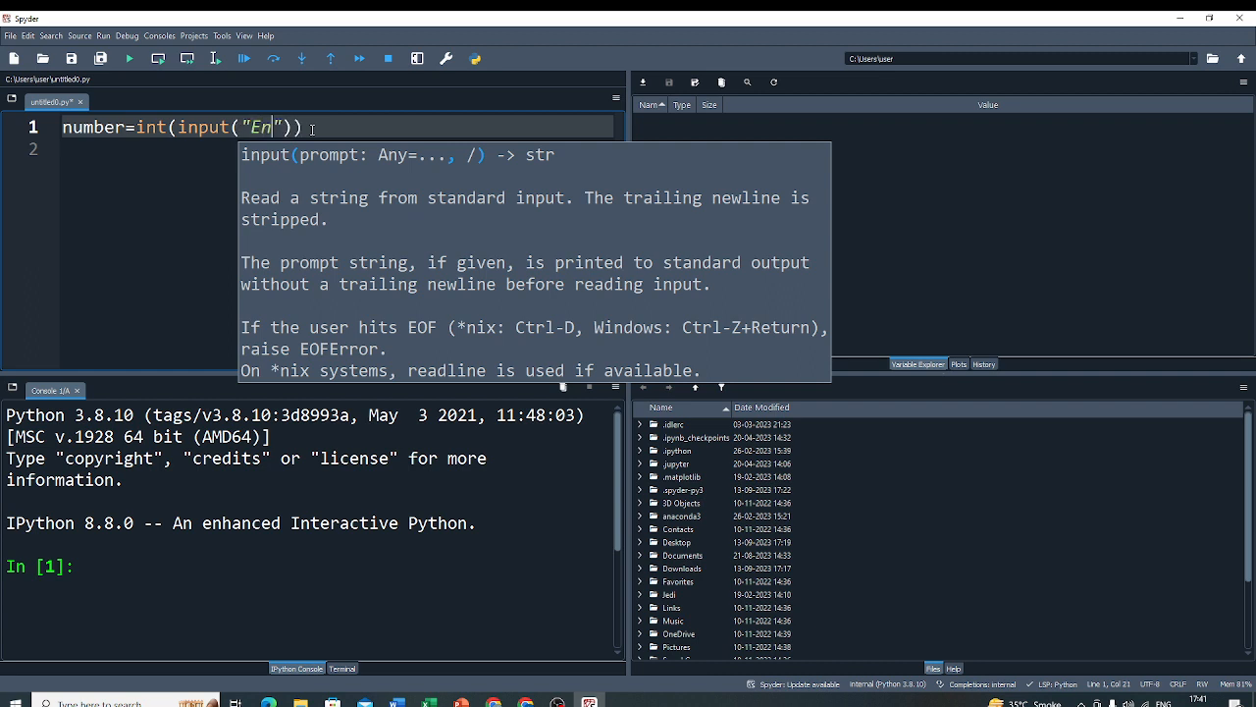
type("ter any mess")
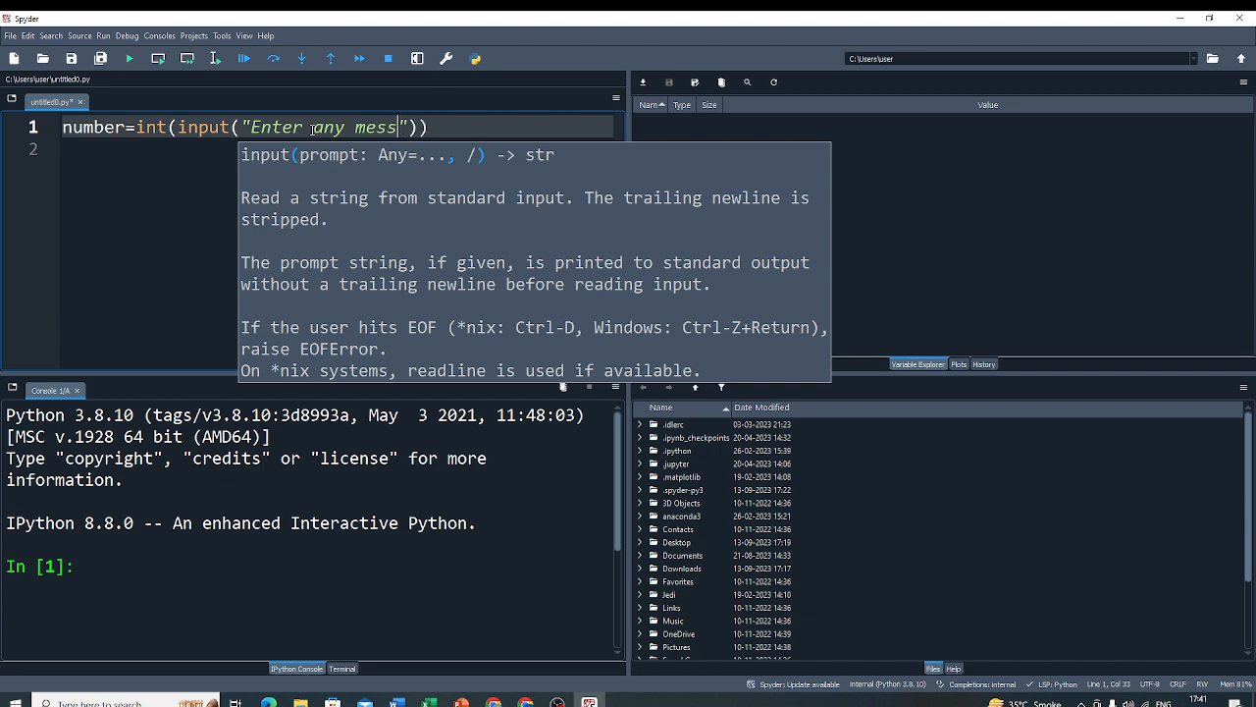
key("BackSpace")
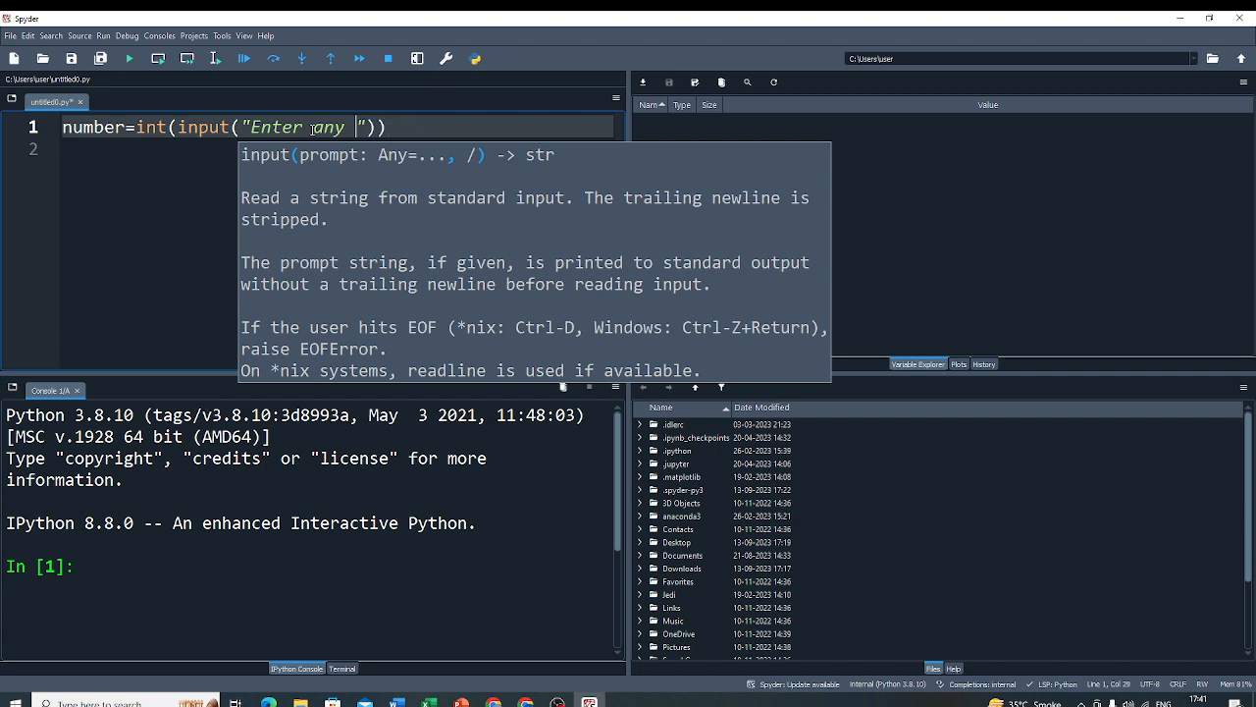
type("number")
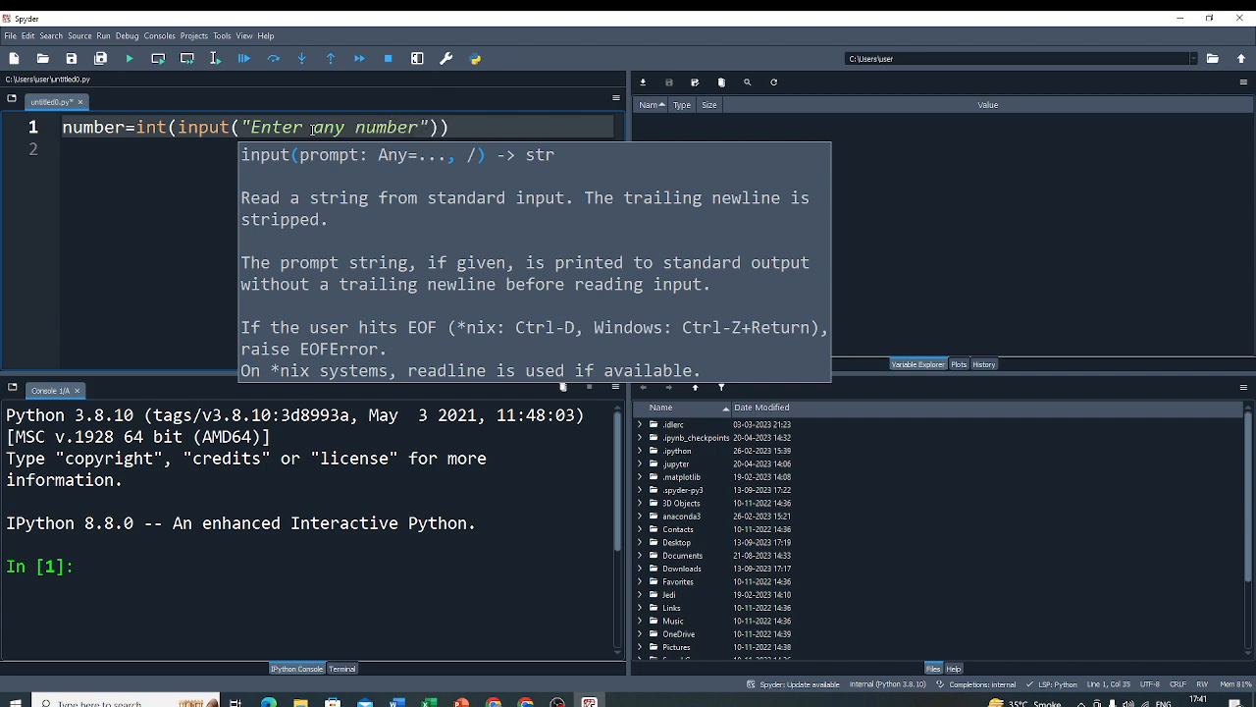
left_click(451, 126)
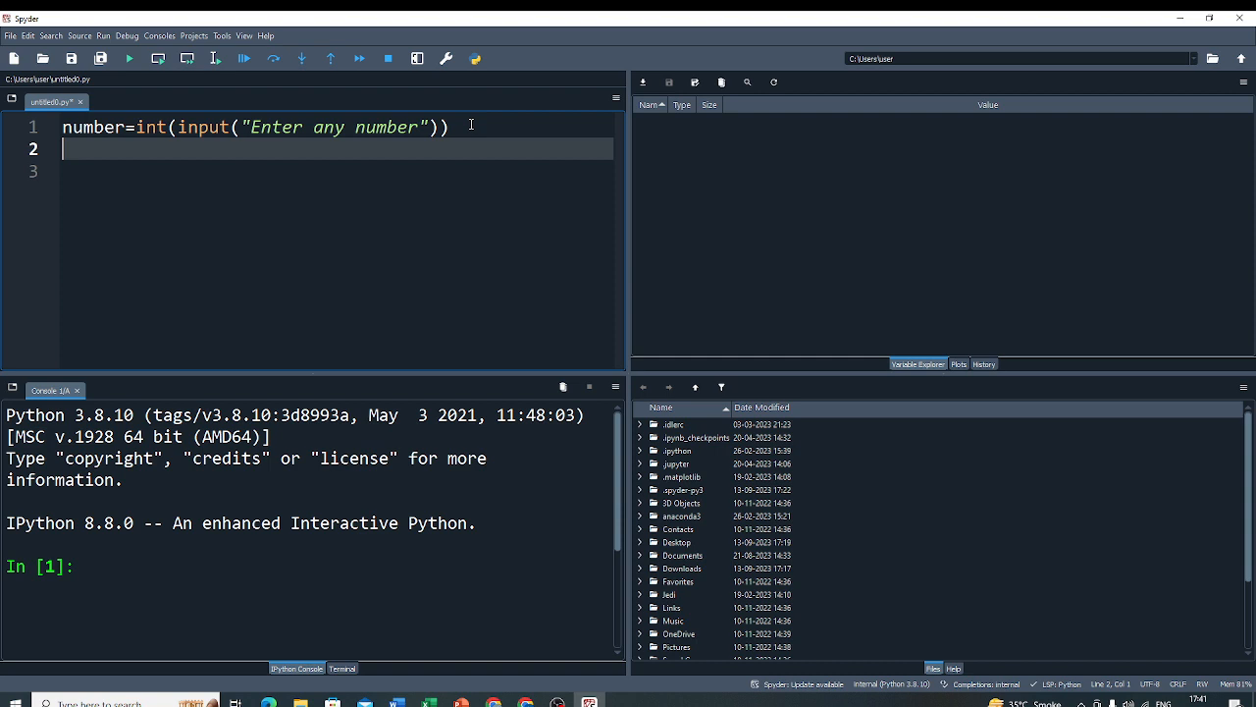
Add the condition if number%2==0: below the input line
type("if")
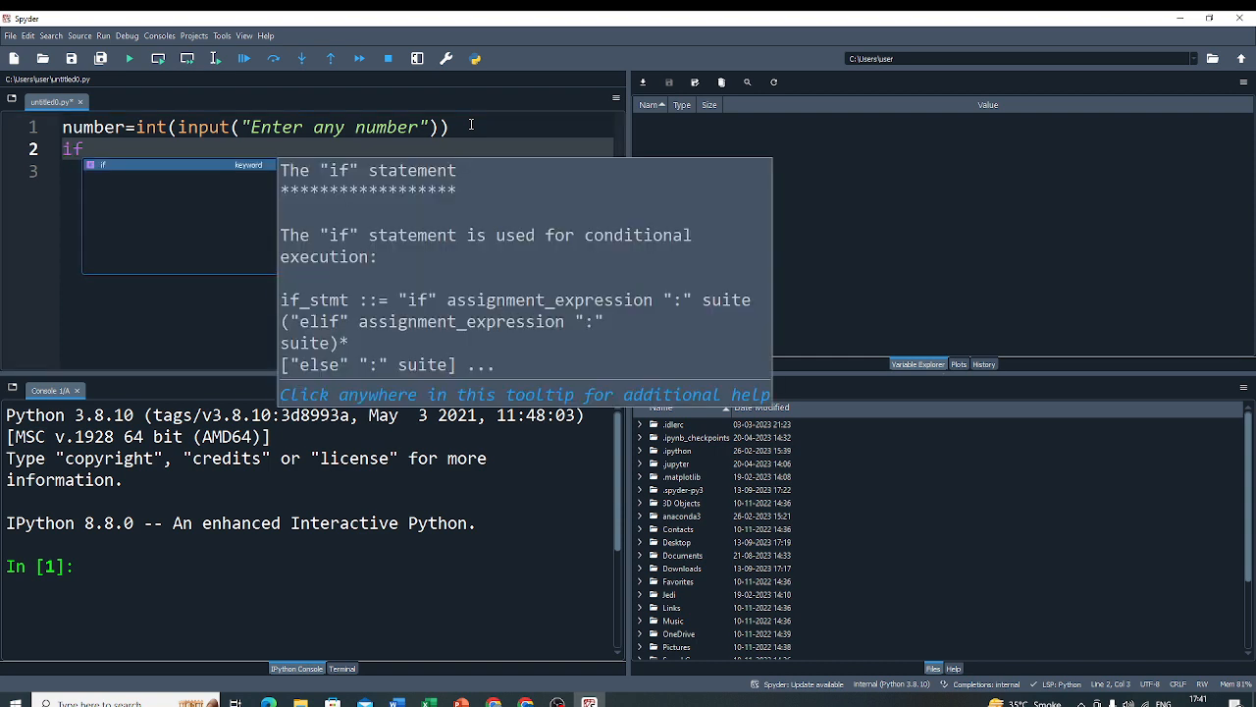
type("number")
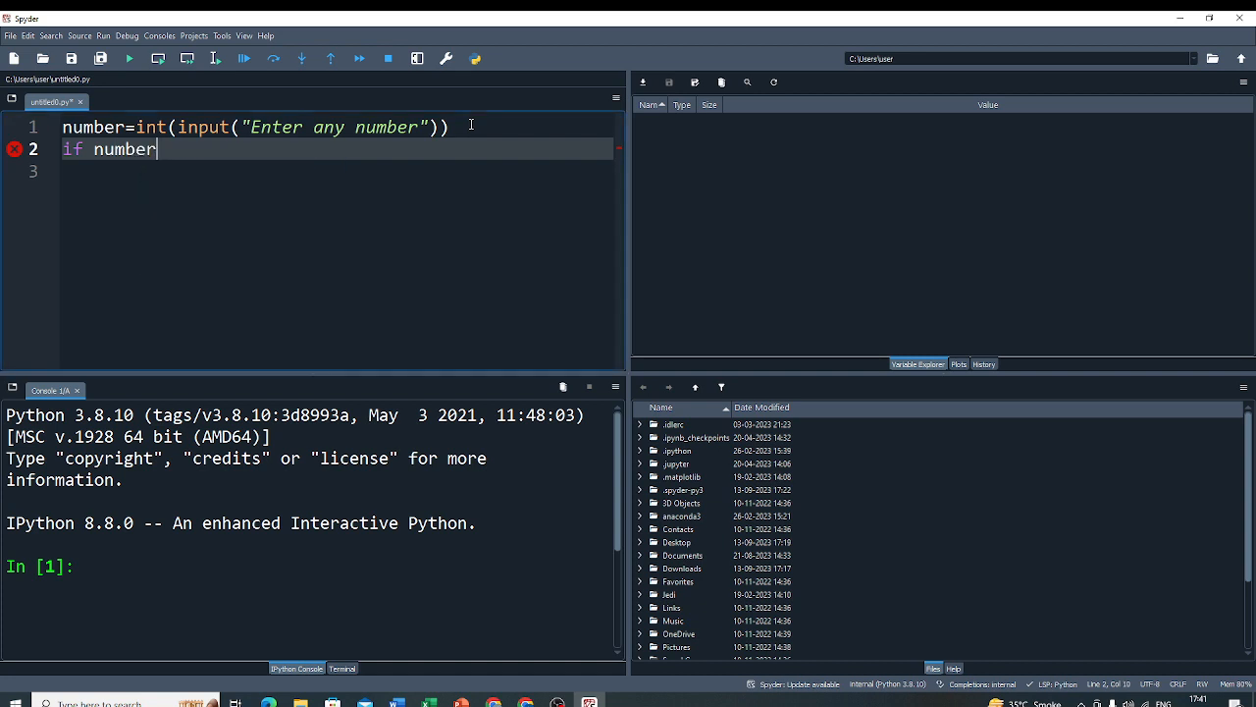
type("%2=")
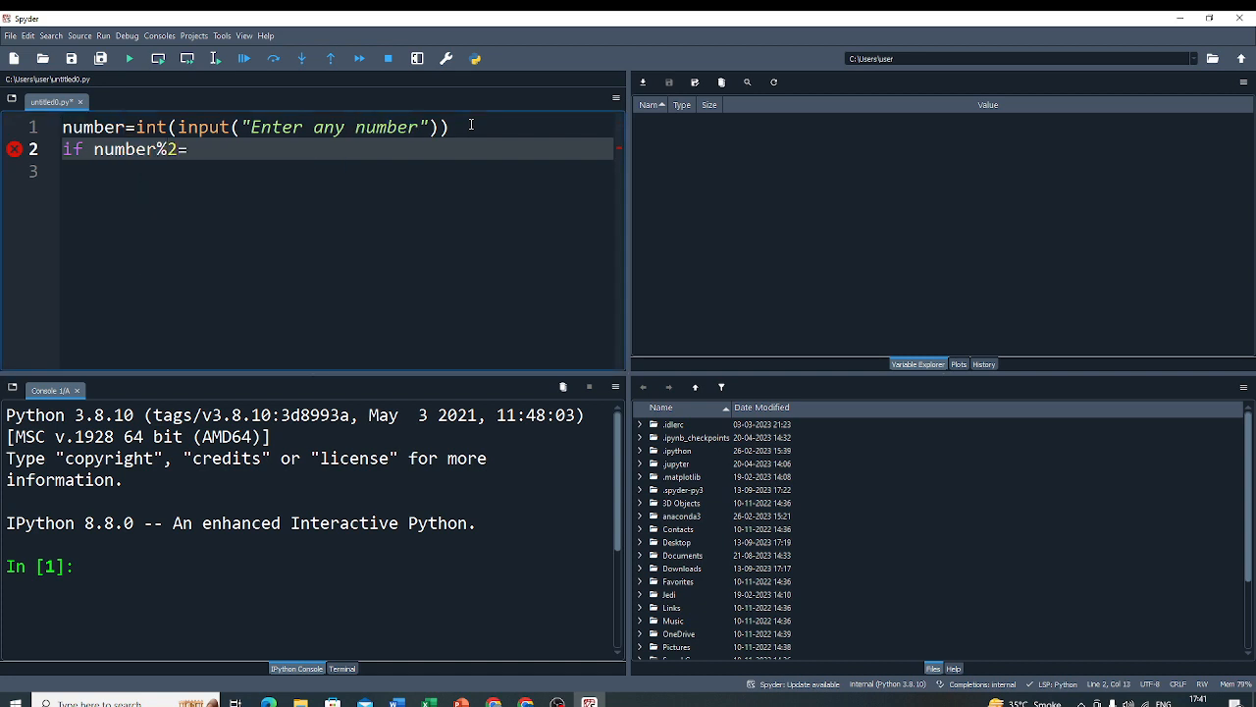
type("=0")
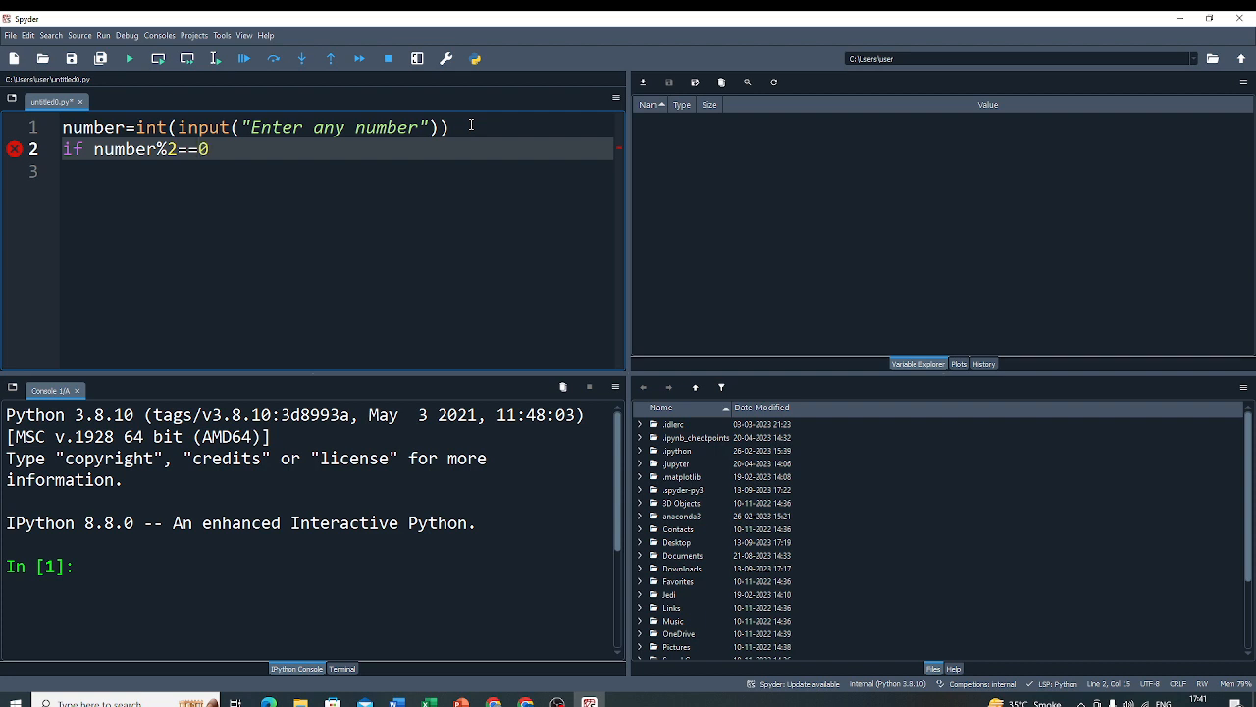
type(":")
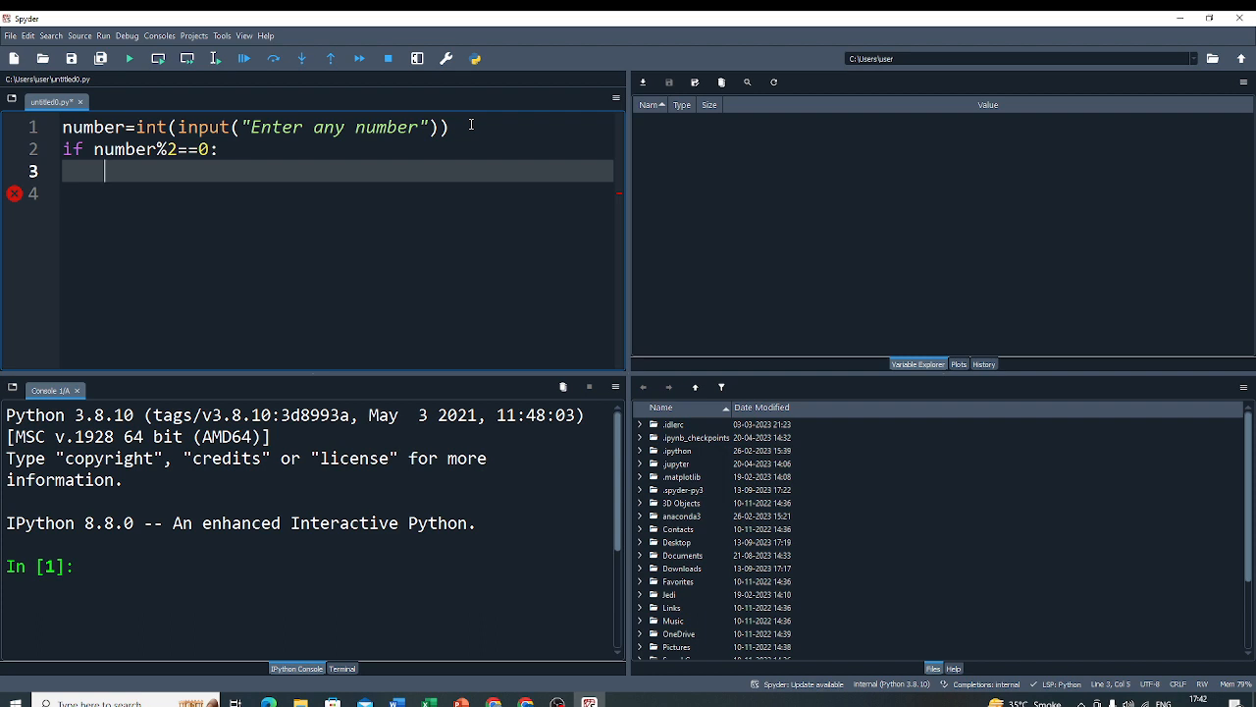
Inside the condition, print "Number is even" and start a new line
type("pri")
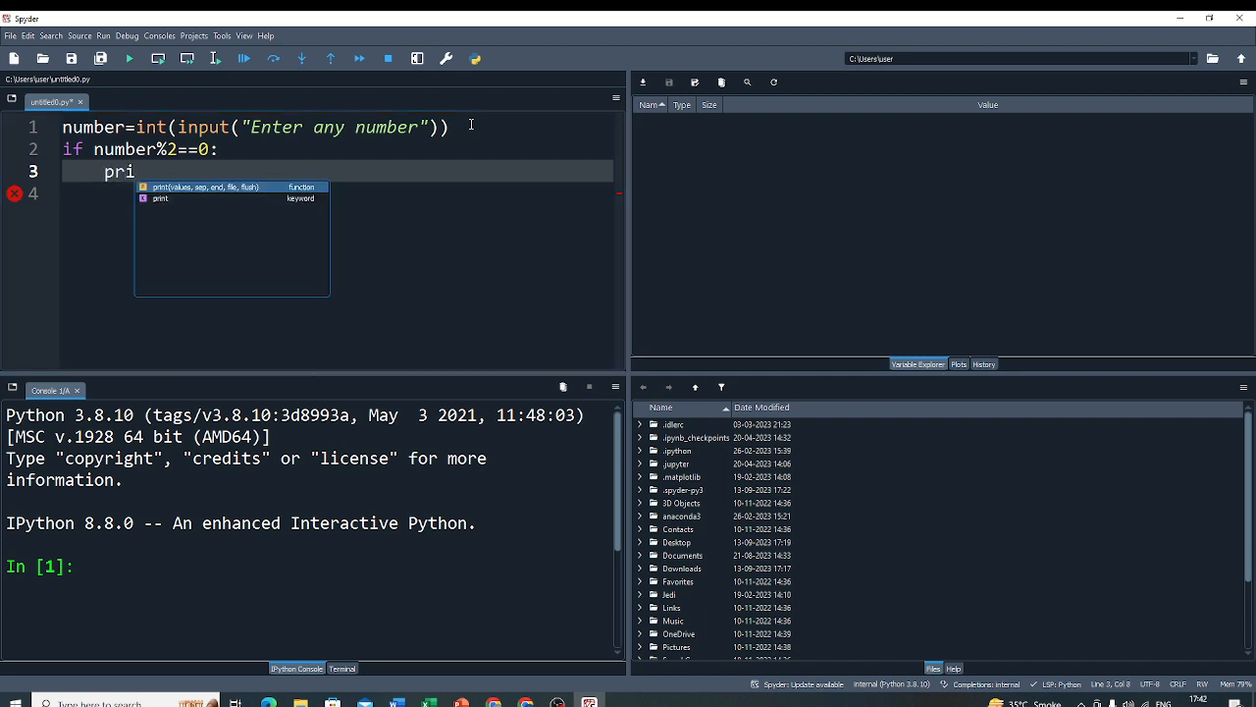
type("nt(")
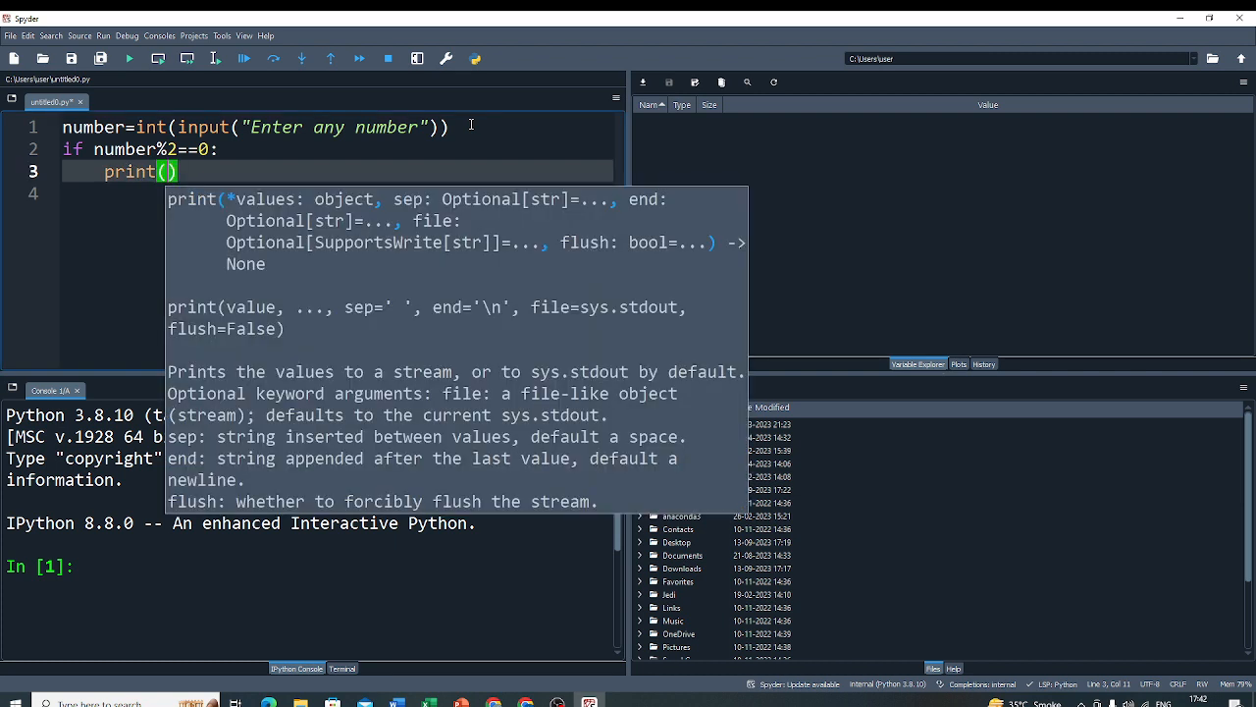
type("\"")
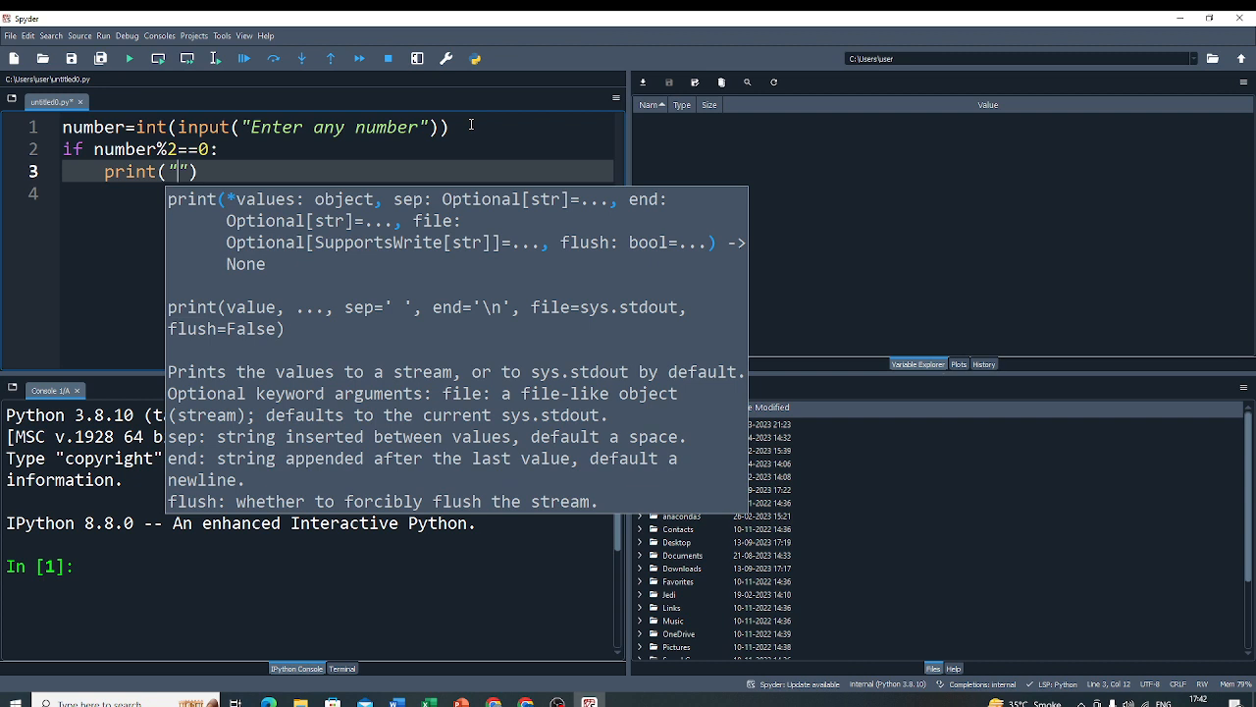
type("N")
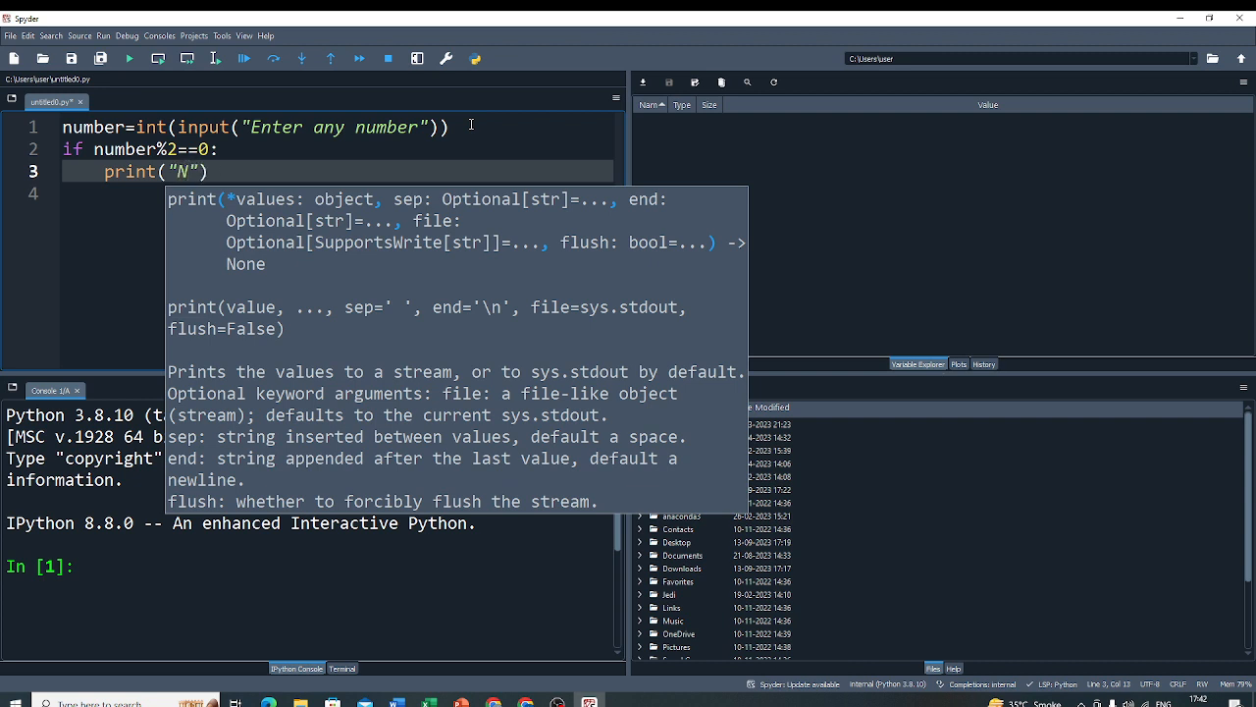
type("umber is")
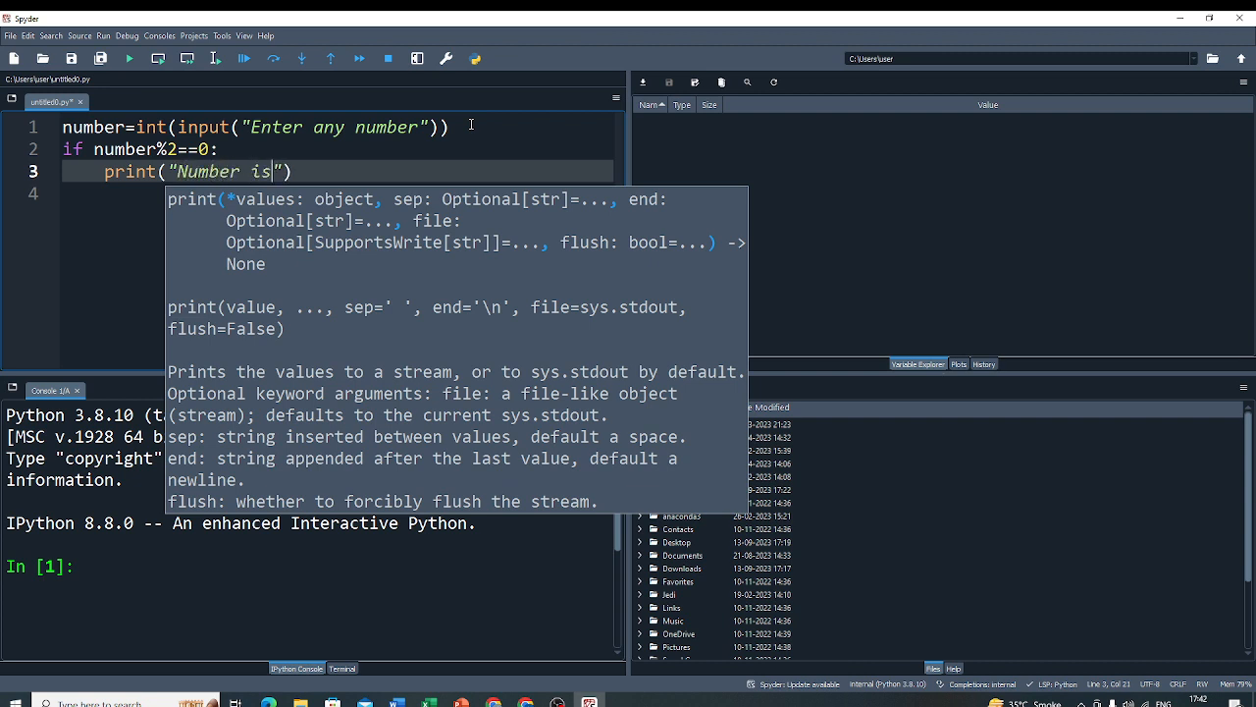
type("even")
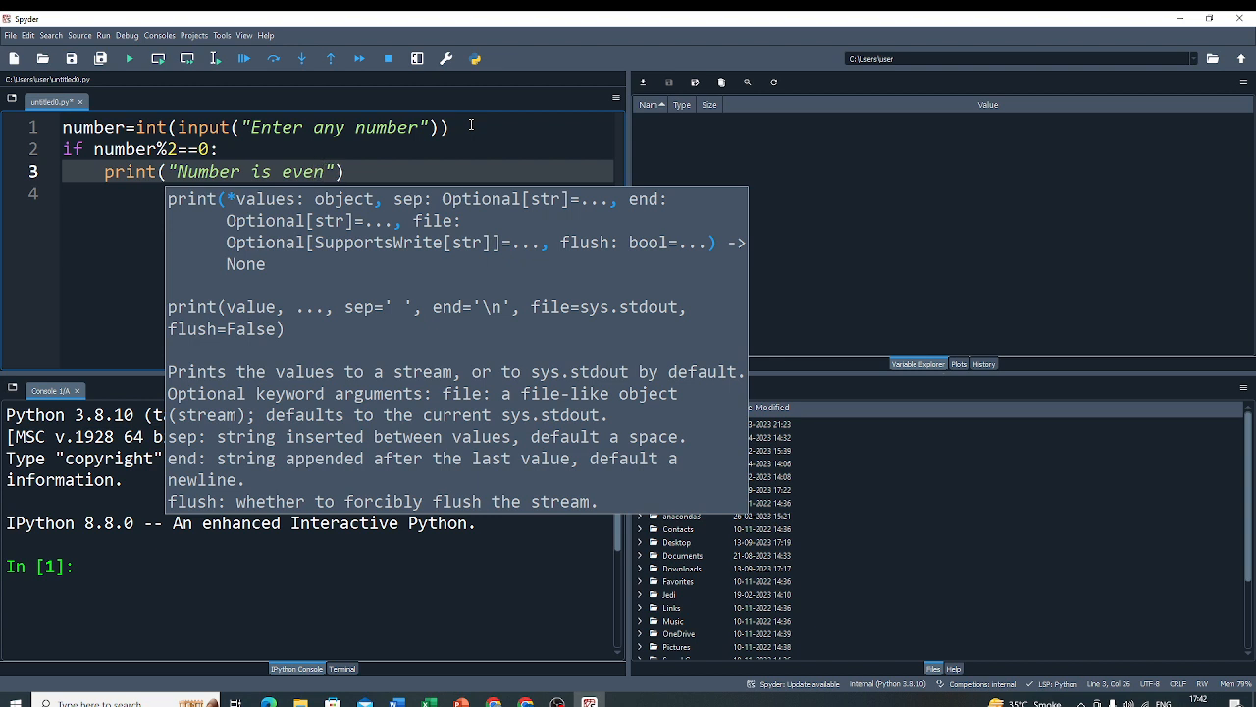
key("enter")
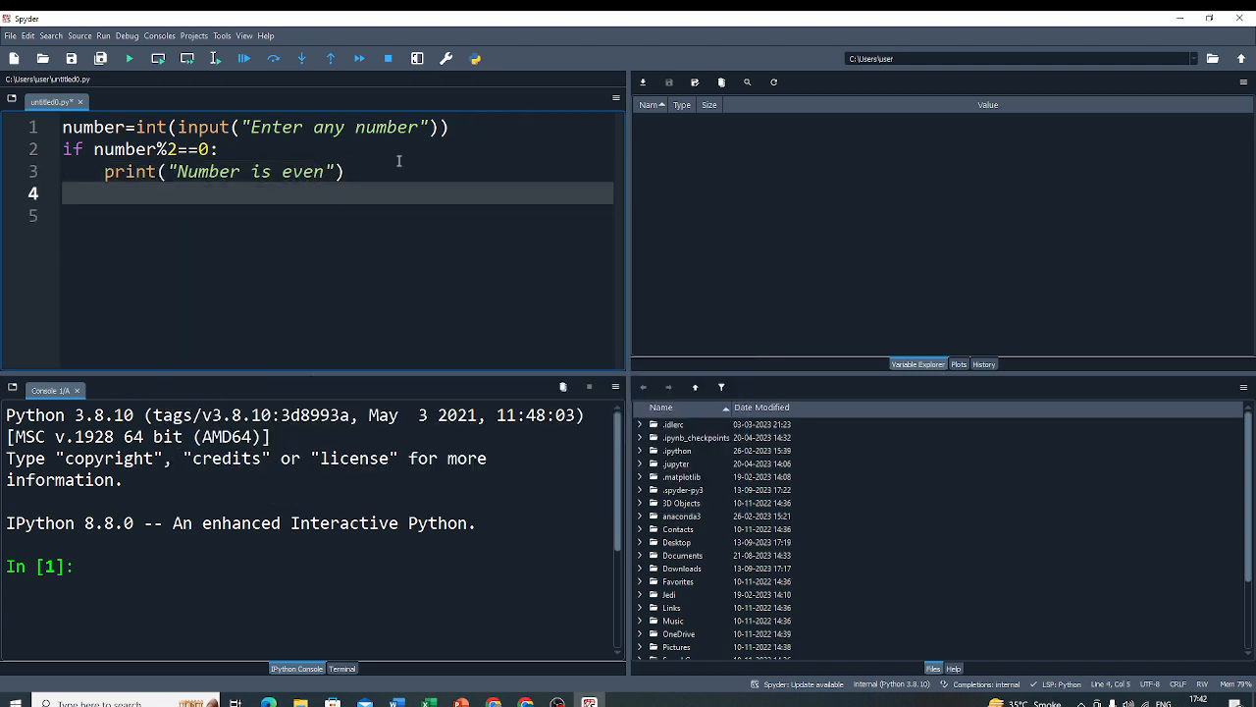
Type else: with print("Number is odd") beneath it, correcting the mistyped text
type("else:")
left_click(335, 216)
type("pr")
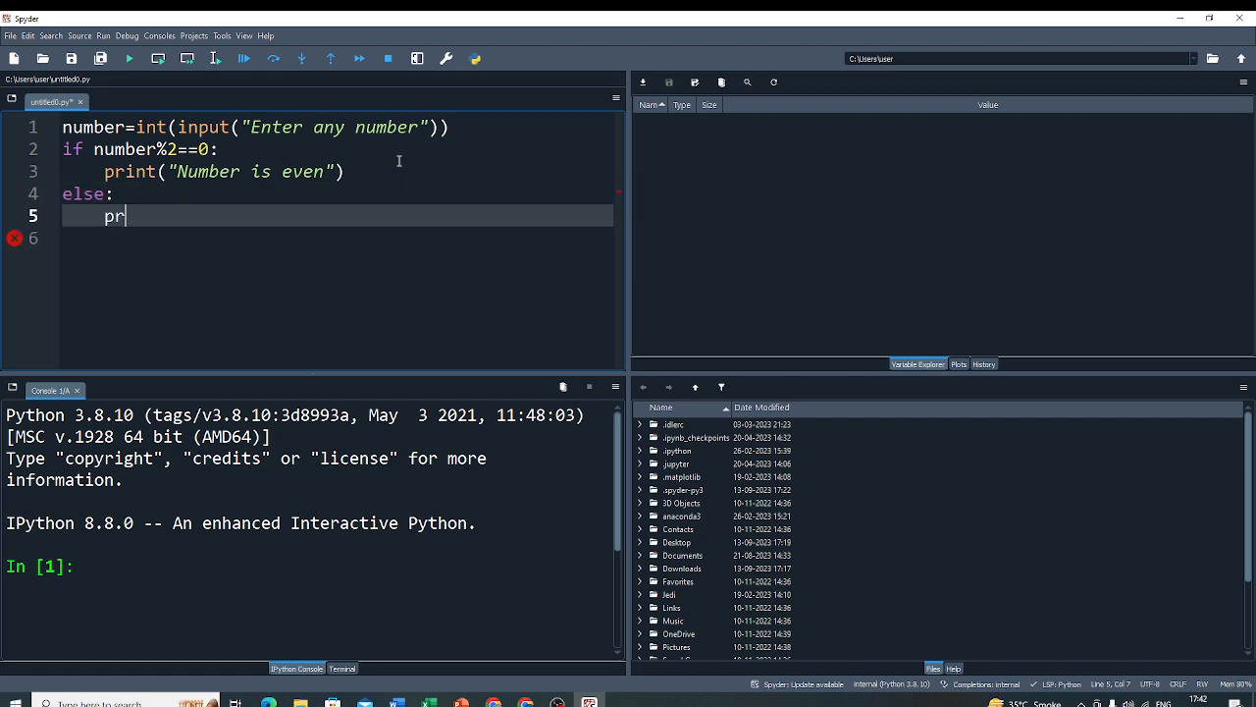
type("int(")
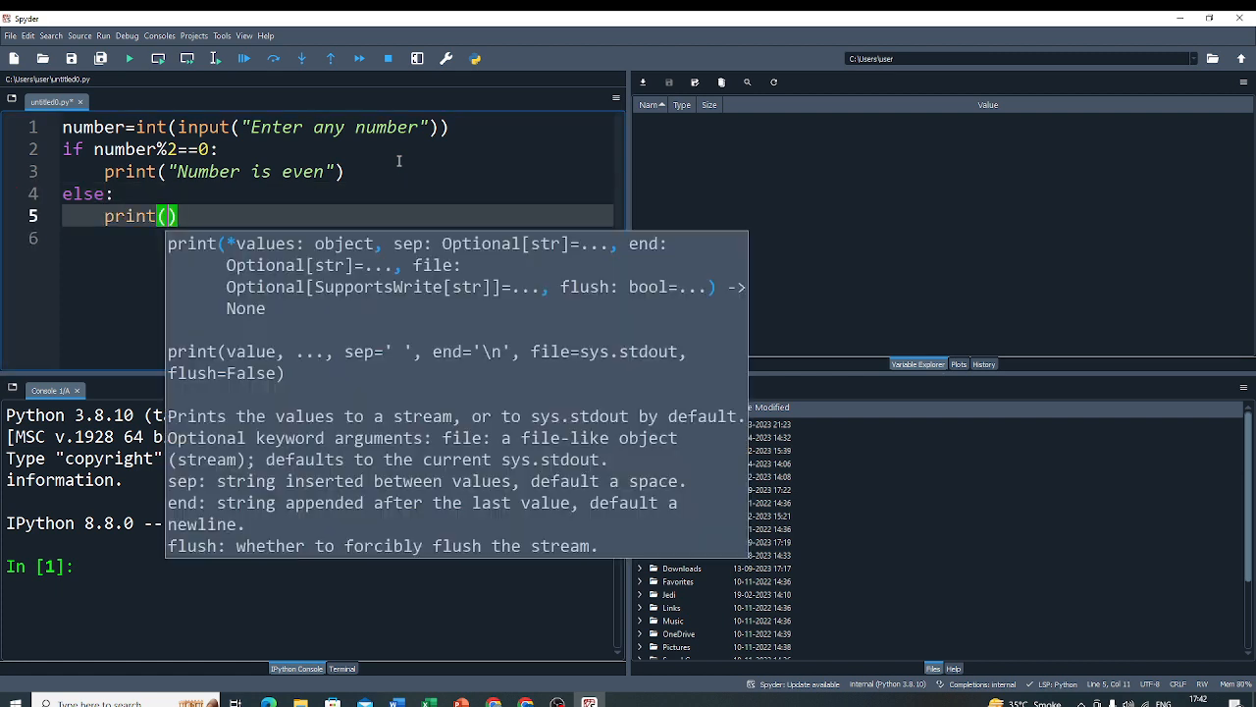
type(":number")
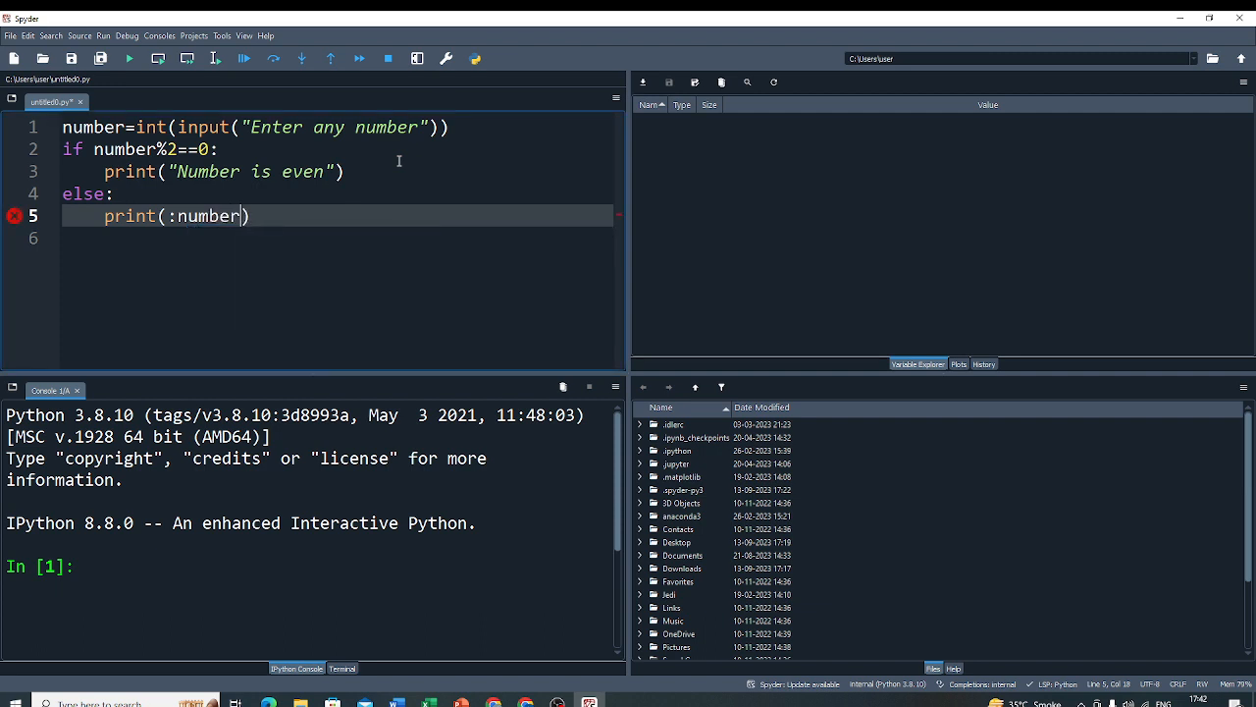
key("BackSpace")
type("\"Num")
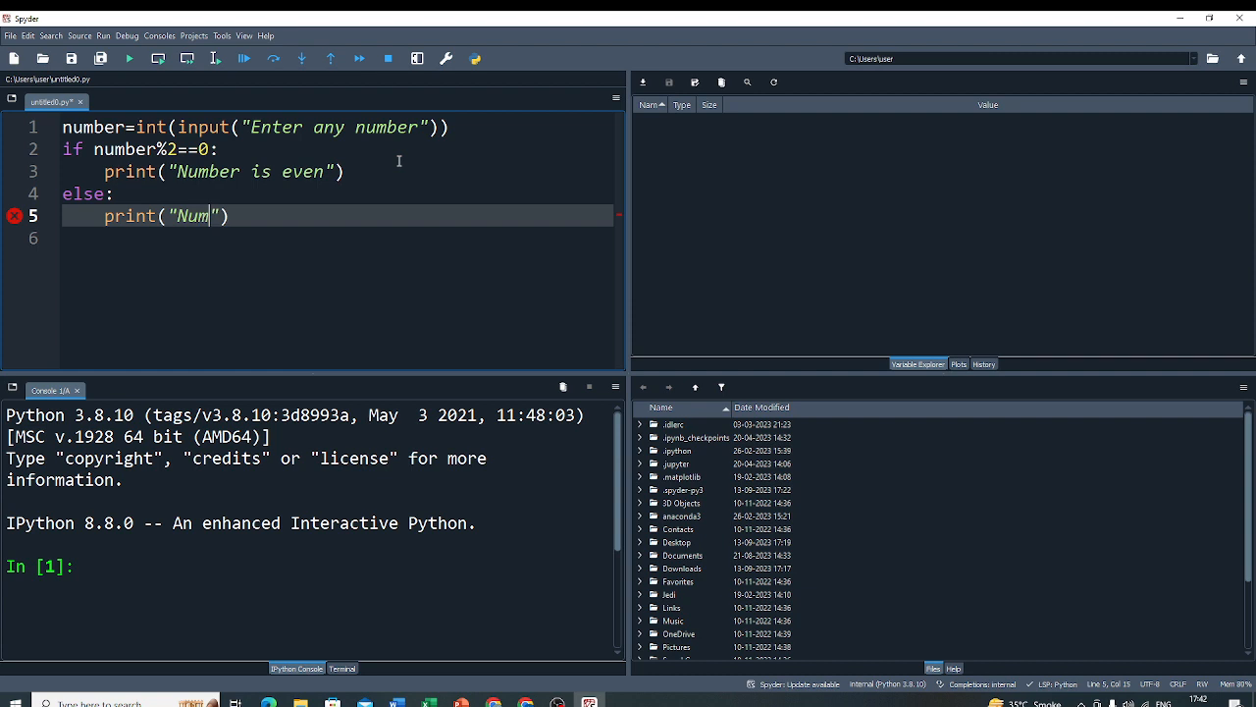
type("ber is")
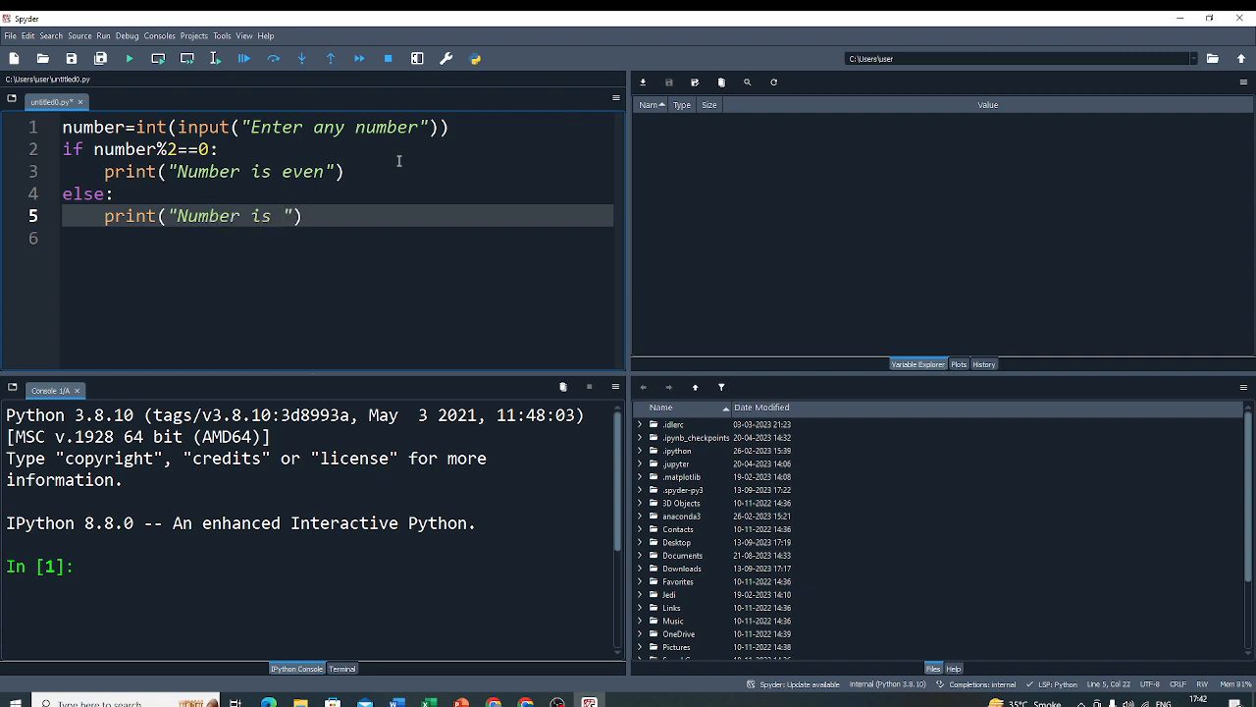
type("odd")
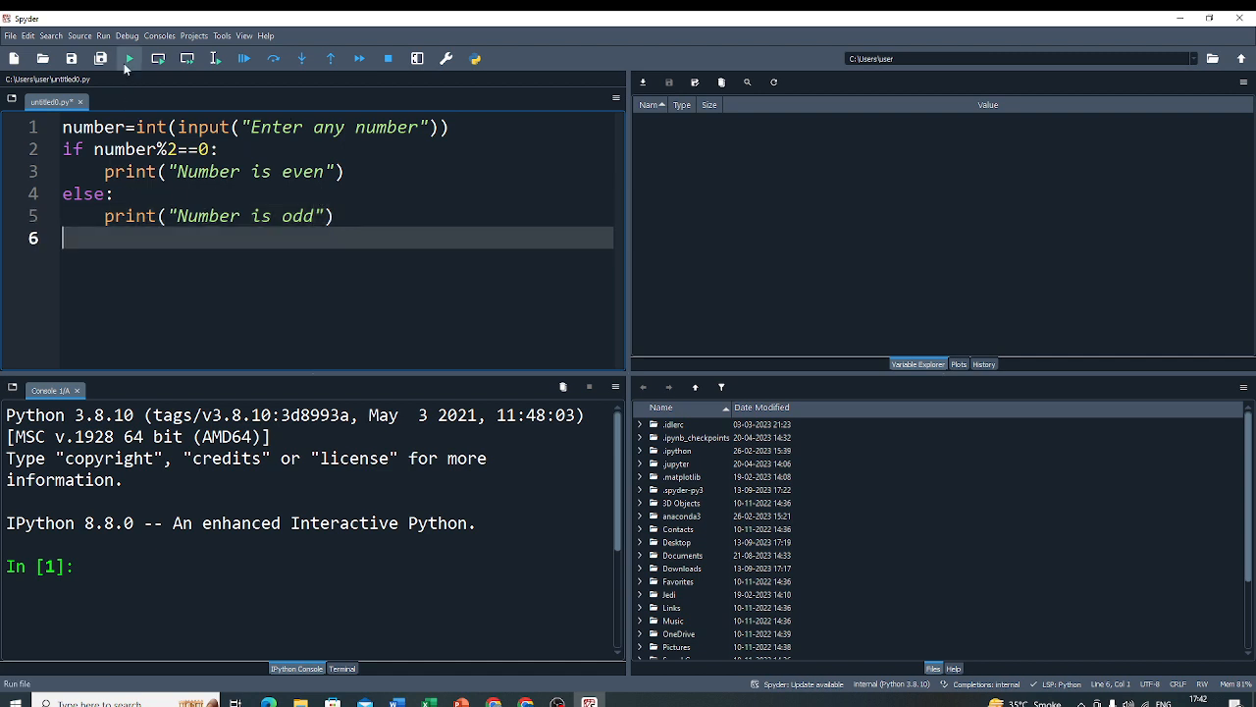
mouse_move(129, 59)
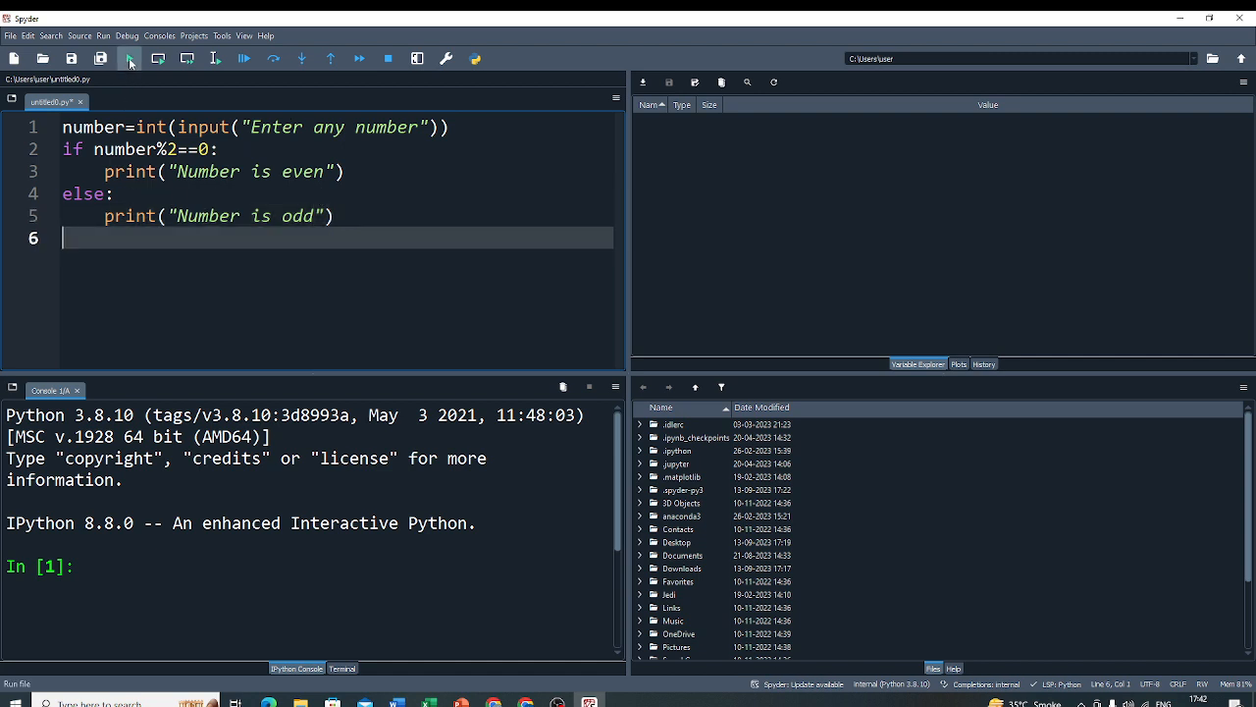
Run the script with 6 to get "Number is even", then rerun entering 19
left_click(129, 58)
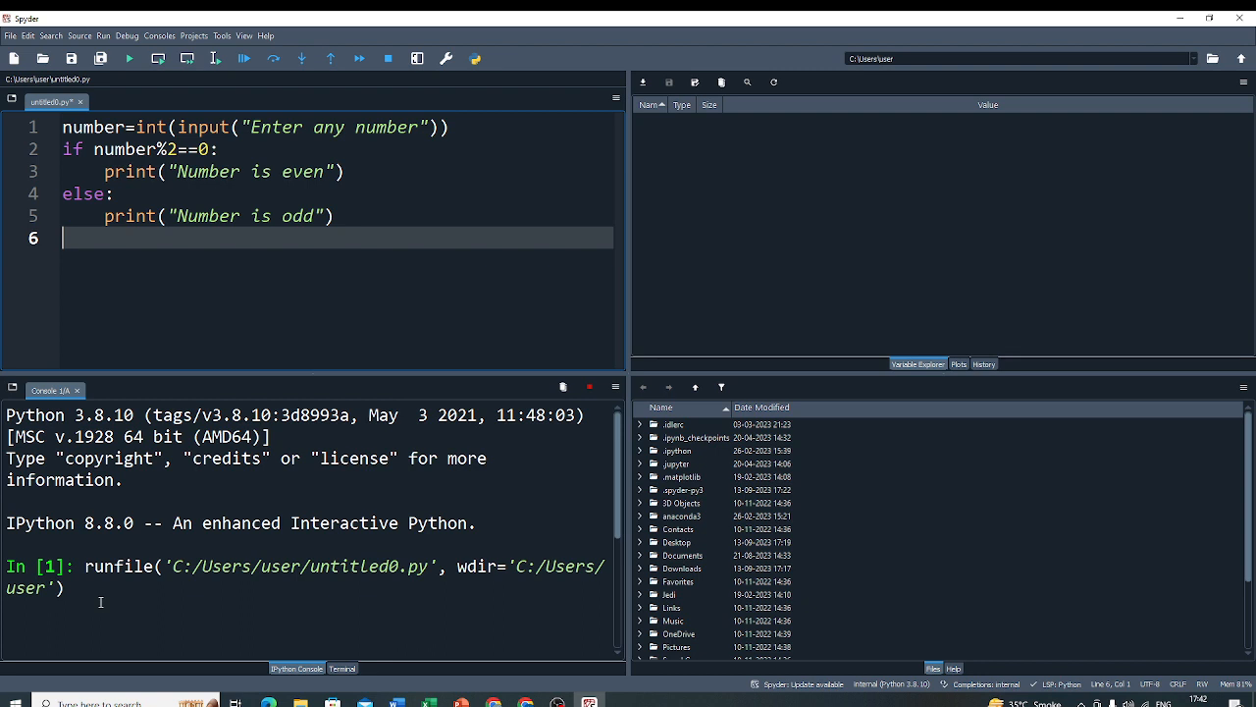
left_click(129, 58)
type("6")
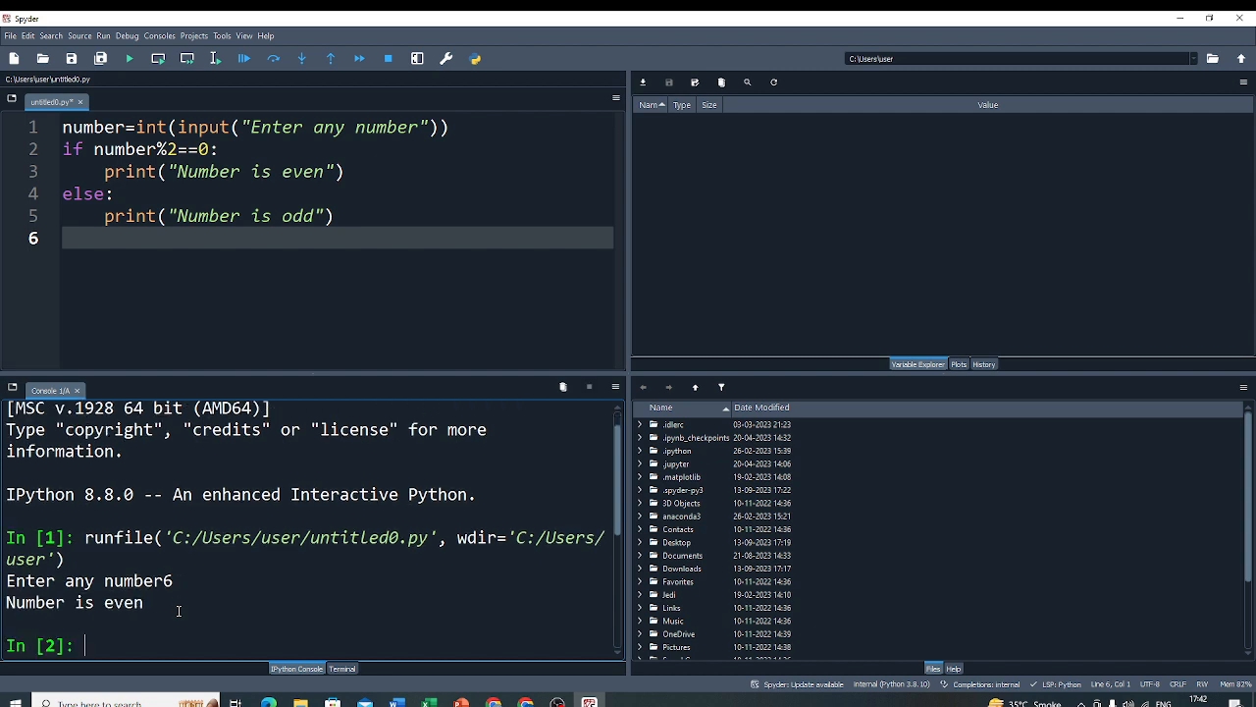
left_click(918, 363)
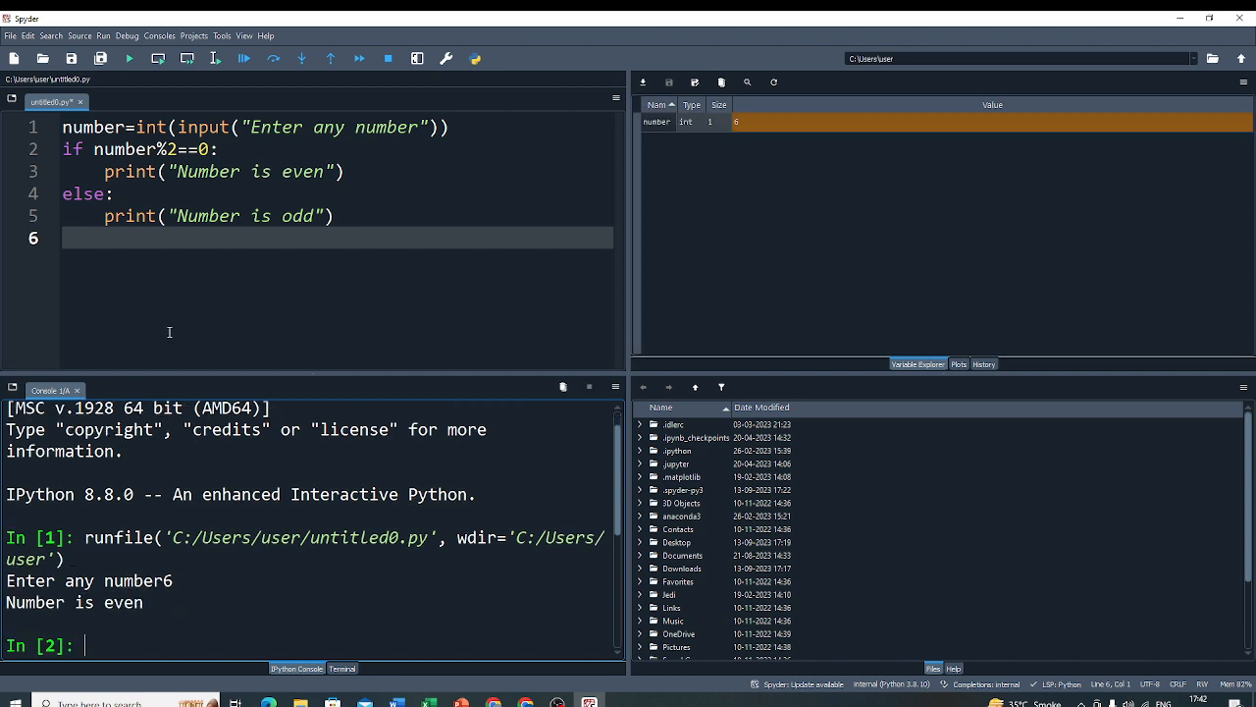
left_click(129, 58)
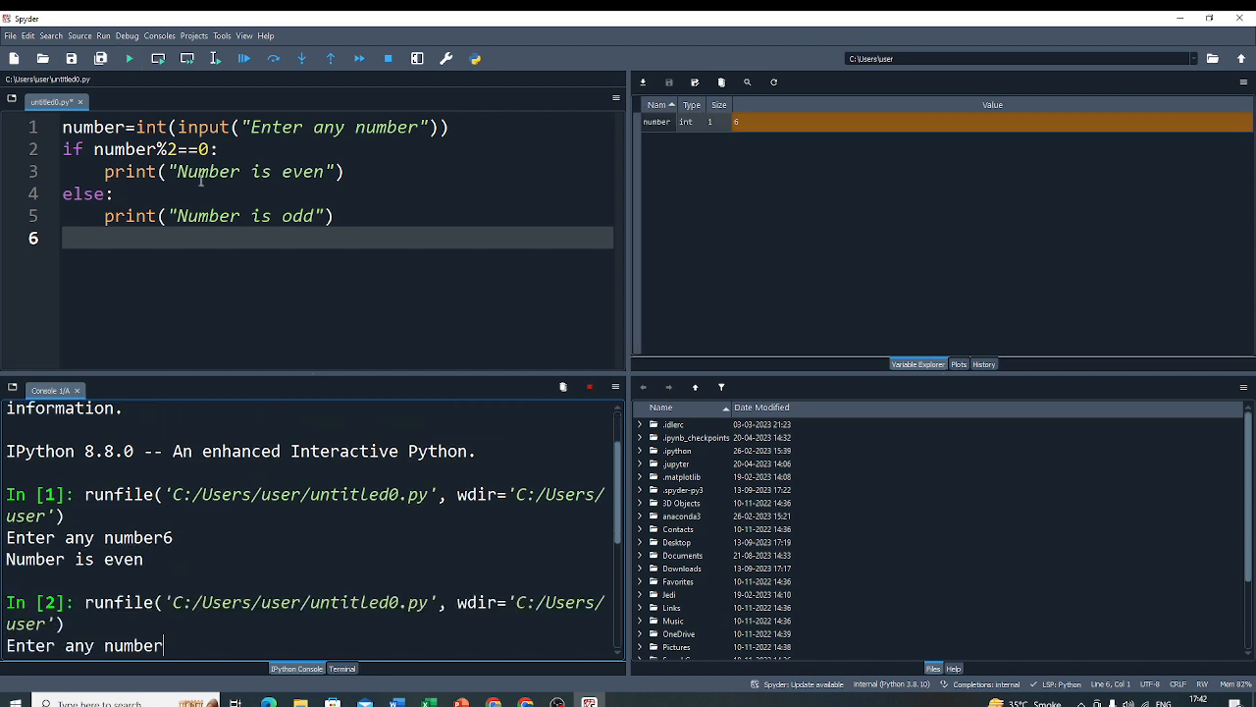
type("19")
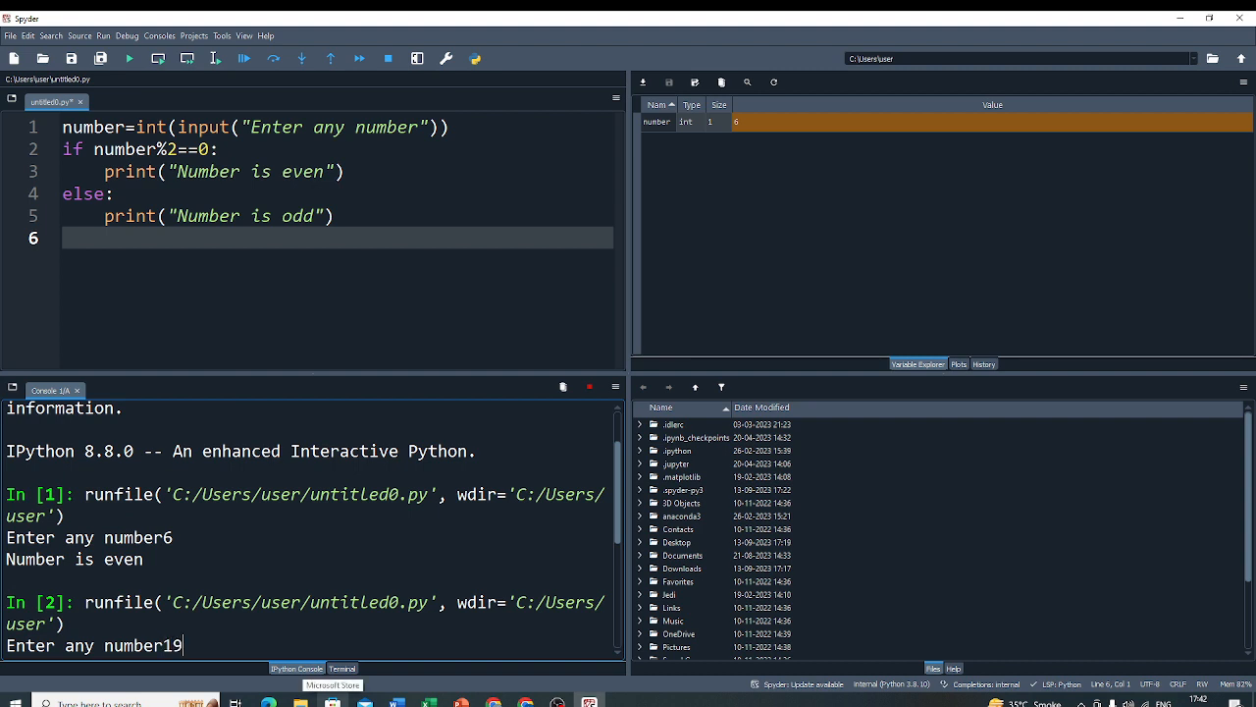